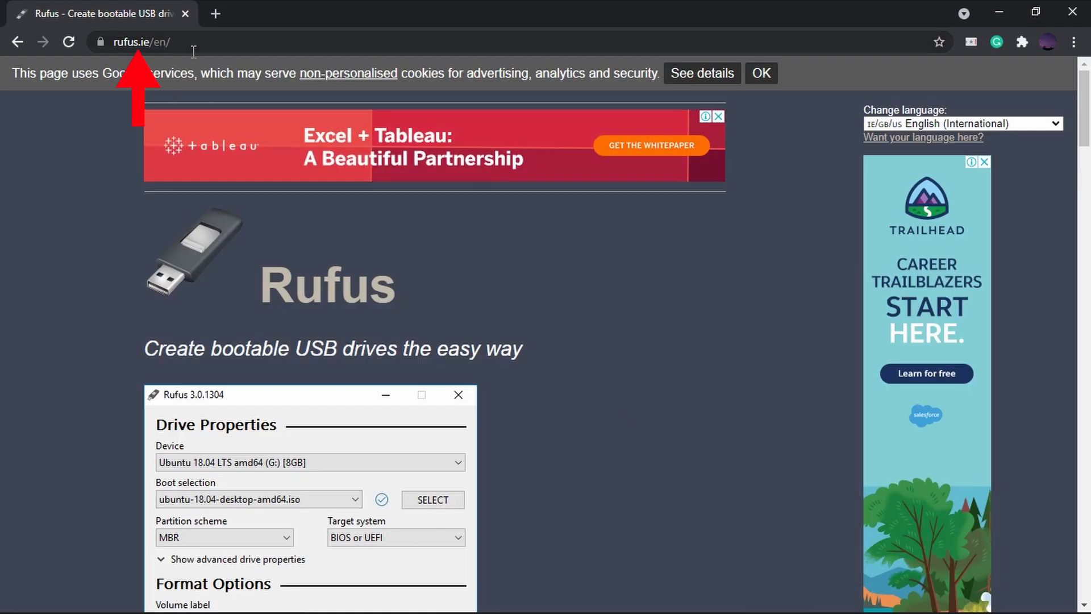
- Go to rufus.ie, grab the Rufus 3.17 Portable download and dismiss the full-page ad
click(147, 42)
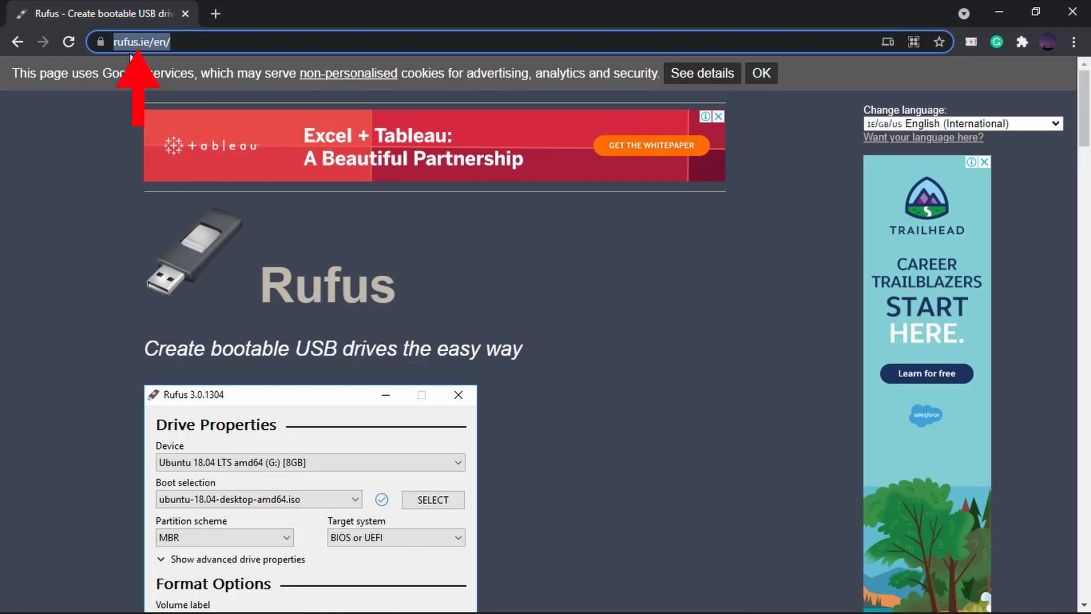
scroll(down, 3)
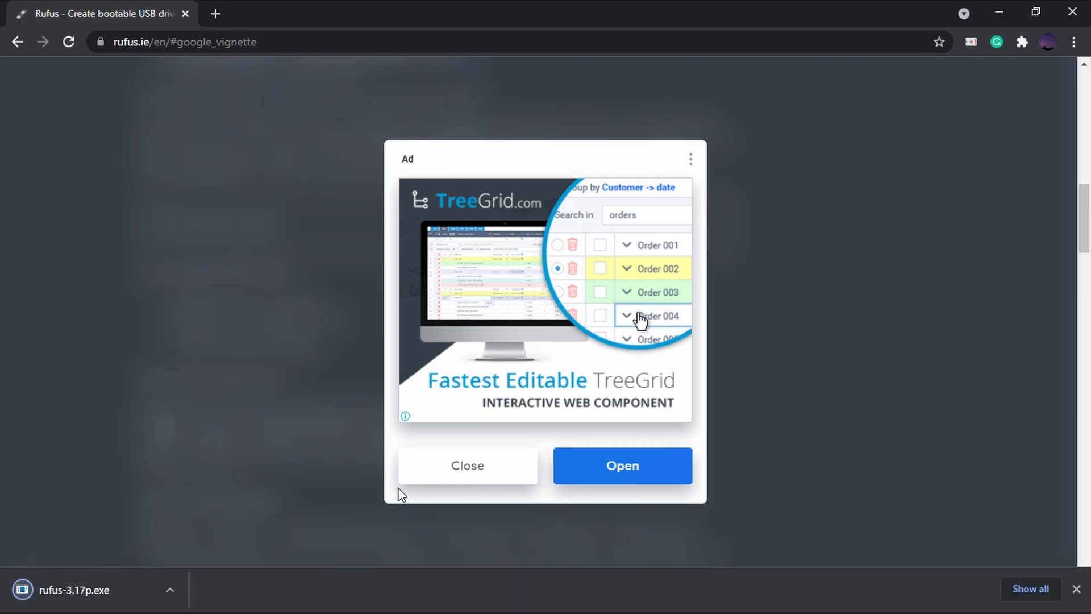
click(467, 467)
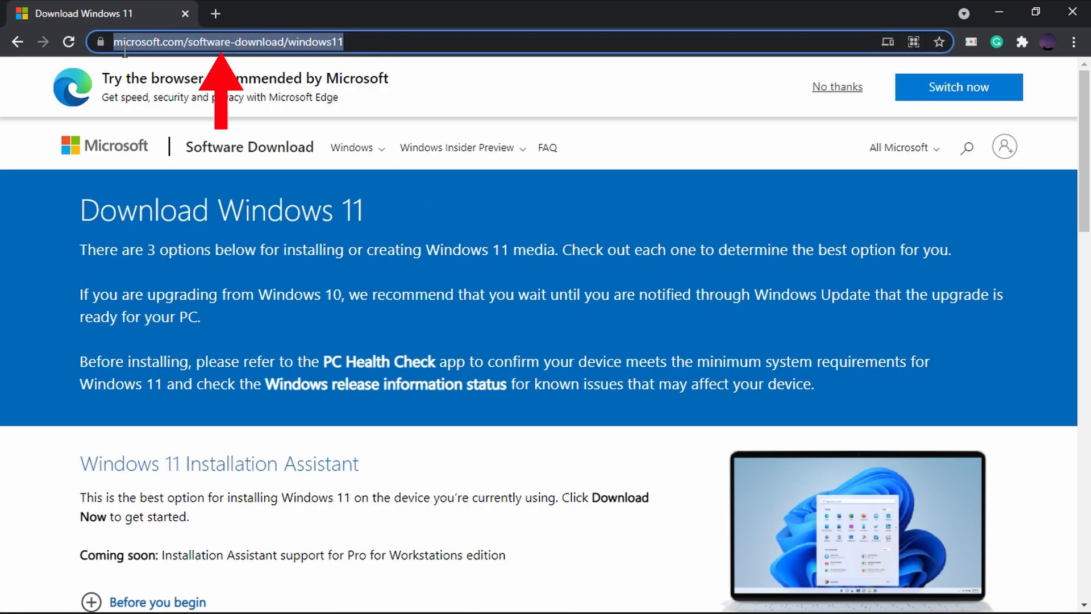
mouse_move(271, 53)
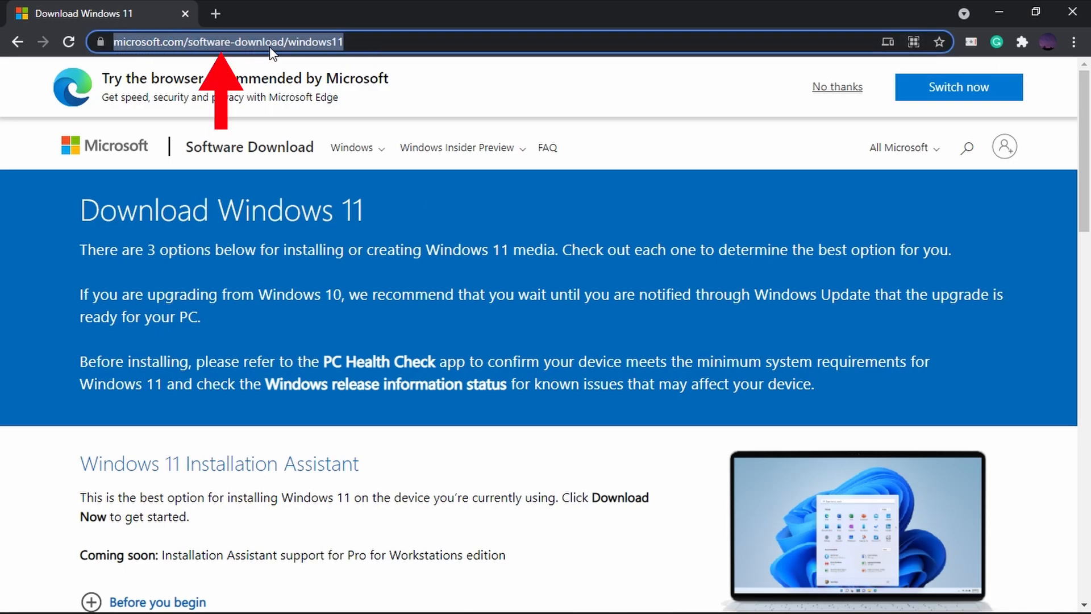
- Under Download Windows 11 Disk Image (ISO), choose the Windows 11 edition and request its download
scroll(down, 3)
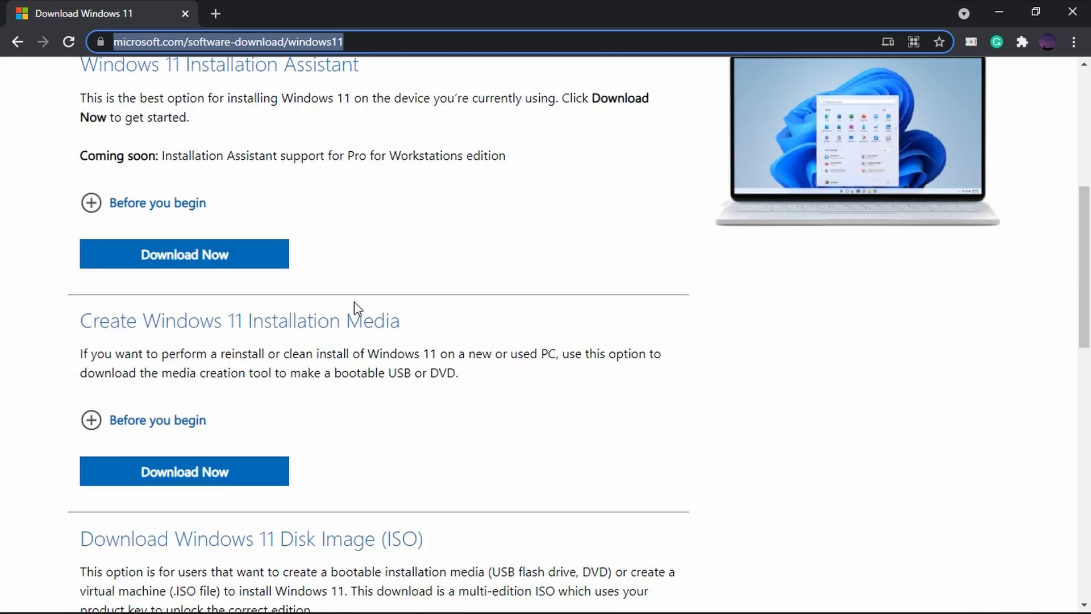
scroll(down, 3)
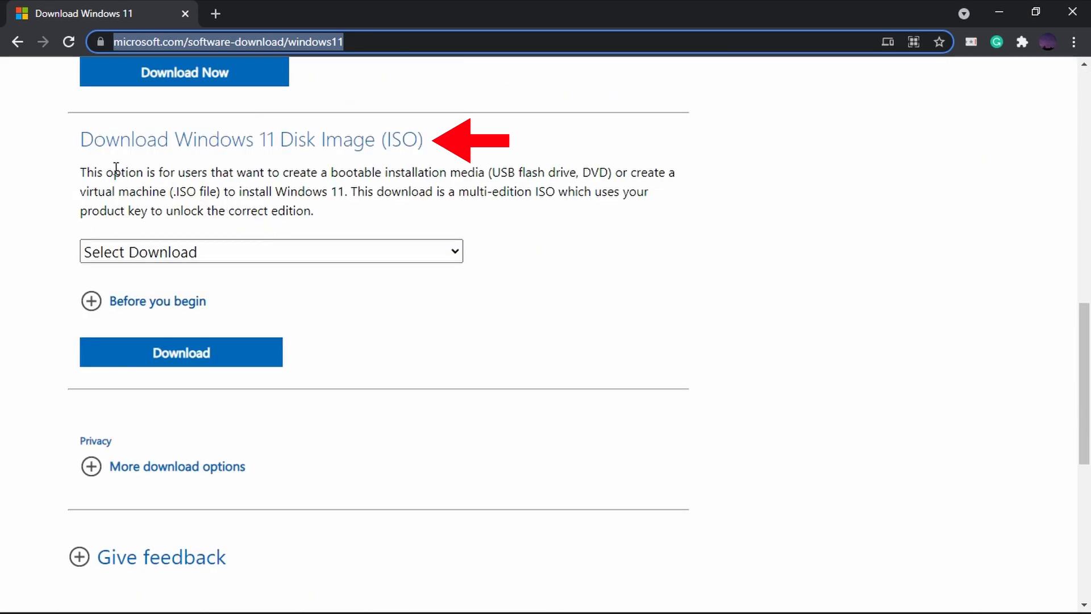
mouse_move(376, 151)
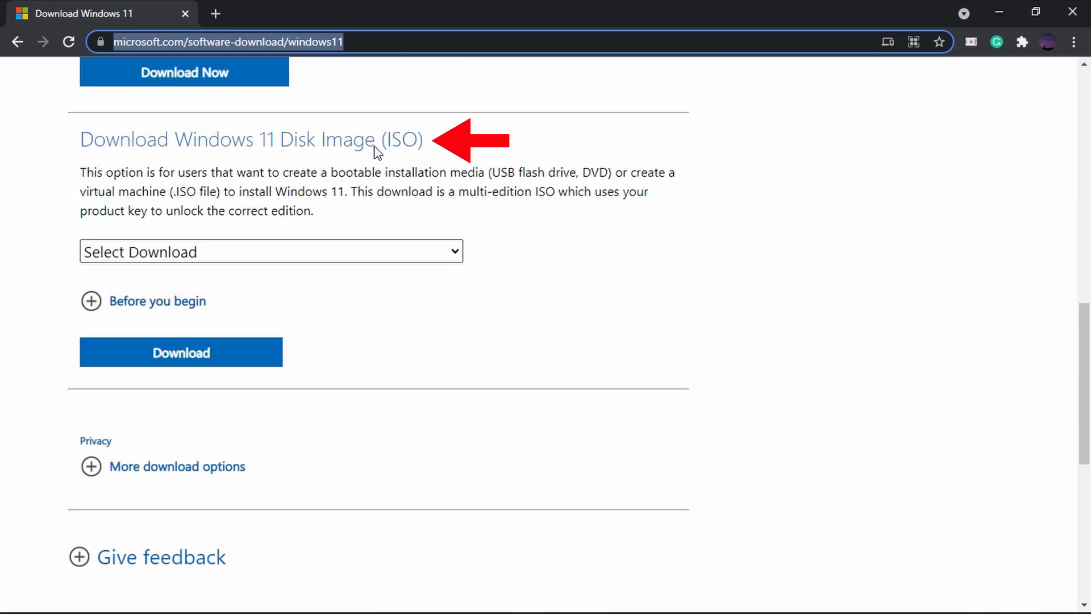
click(271, 251)
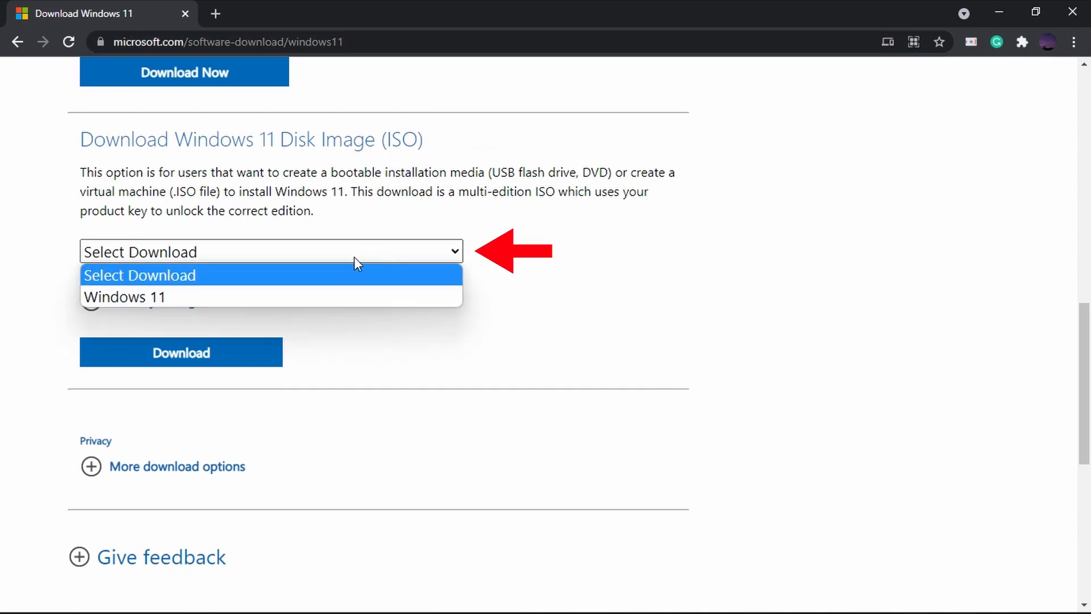
mouse_move(138, 297)
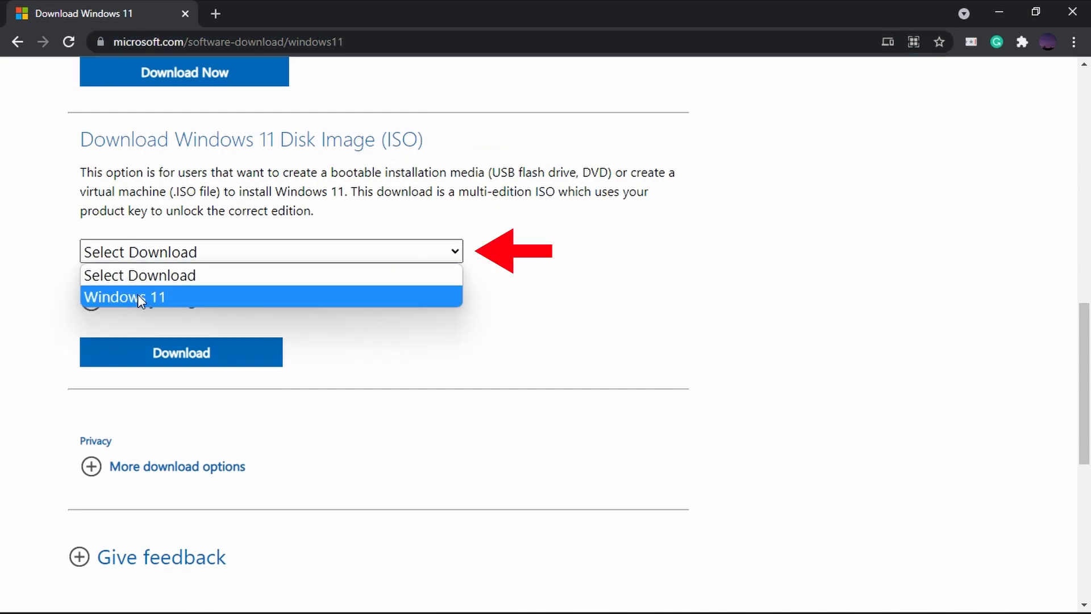
click(272, 297)
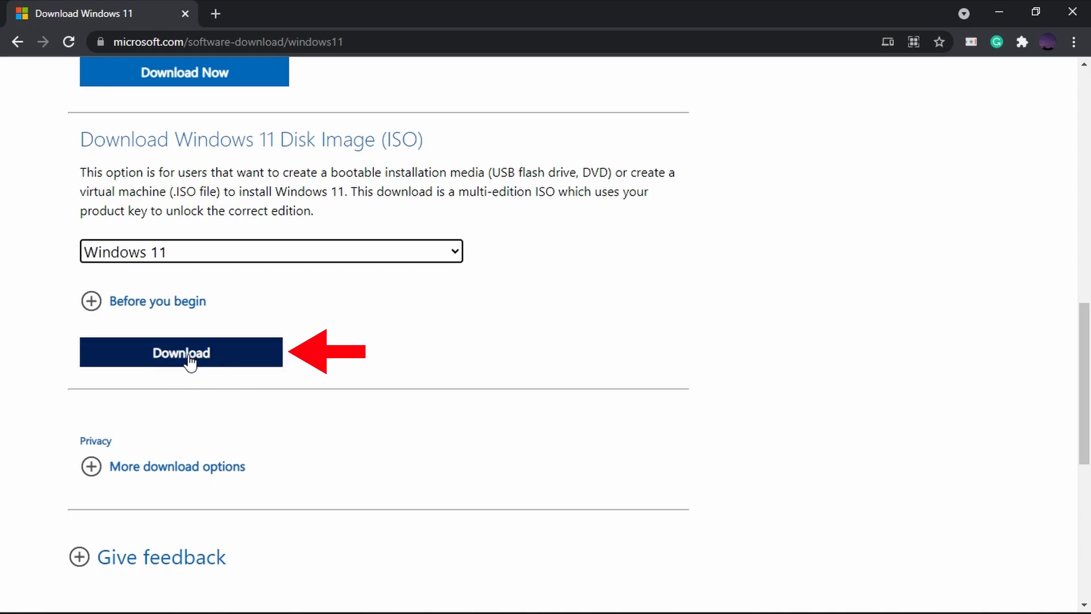
click(181, 353)
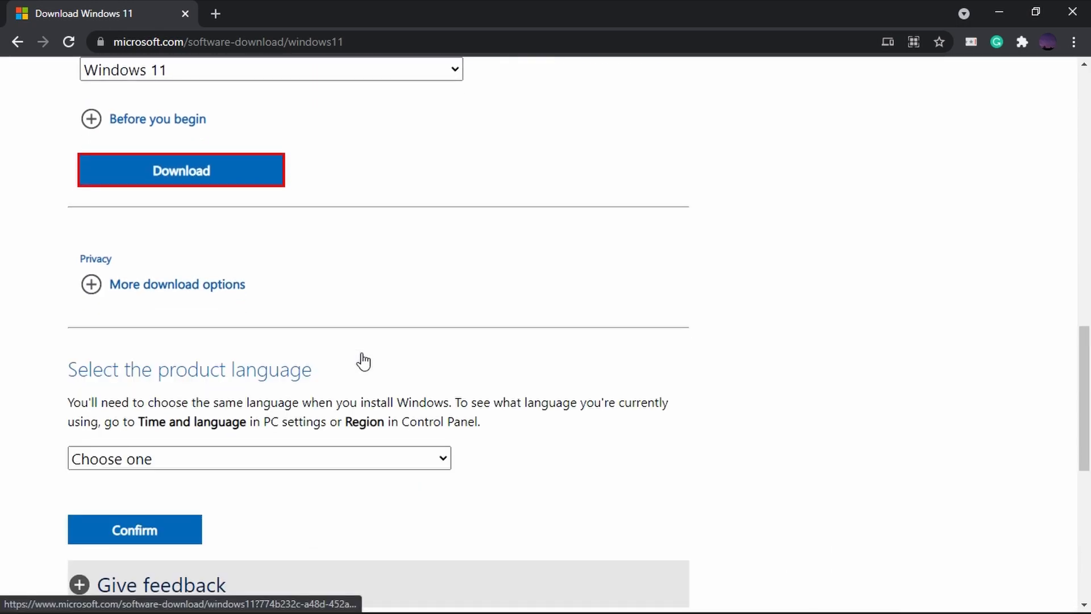
- Choose English as the product language and confirm it
scroll(down, 3)
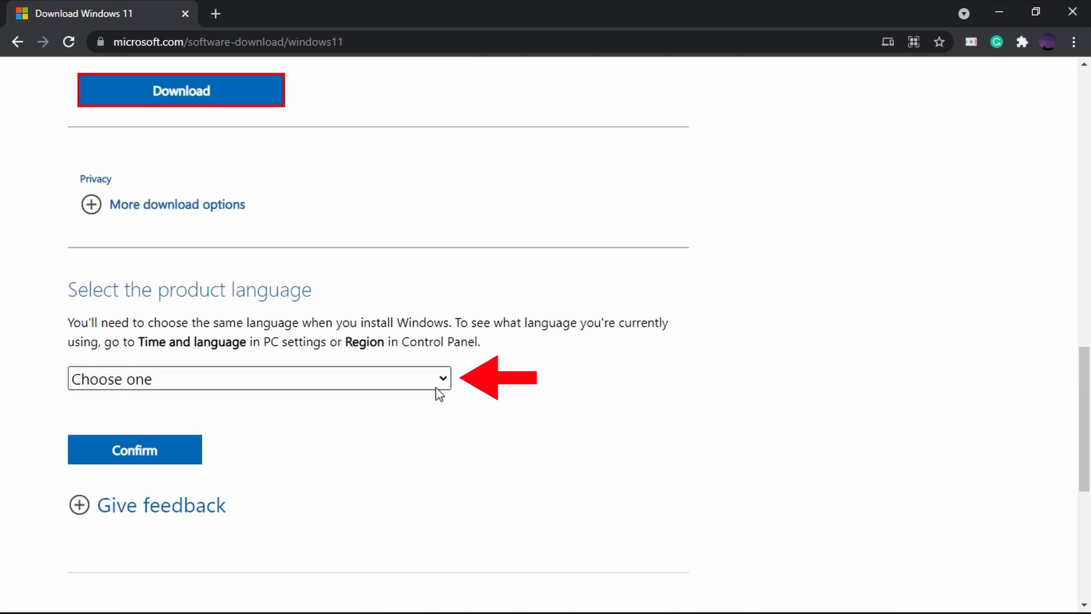
click(258, 378)
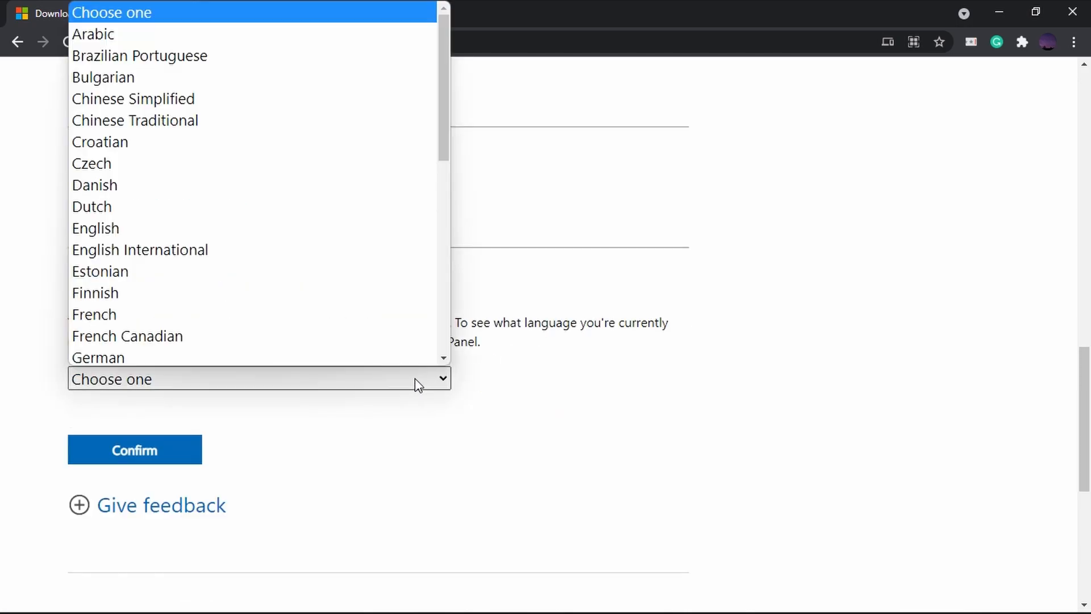
scroll(down, 3)
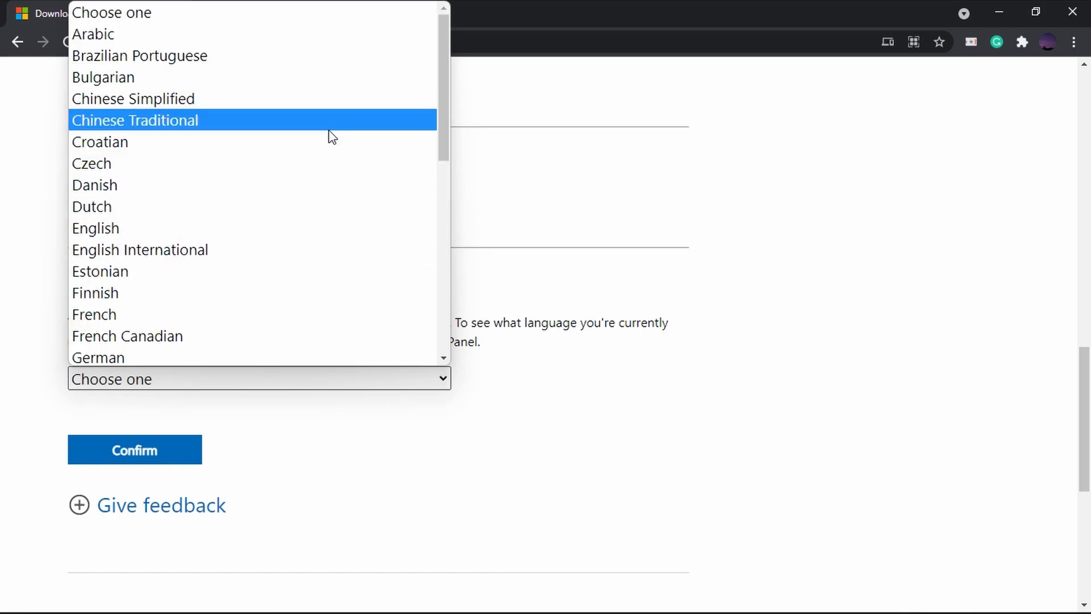
click(96, 227)
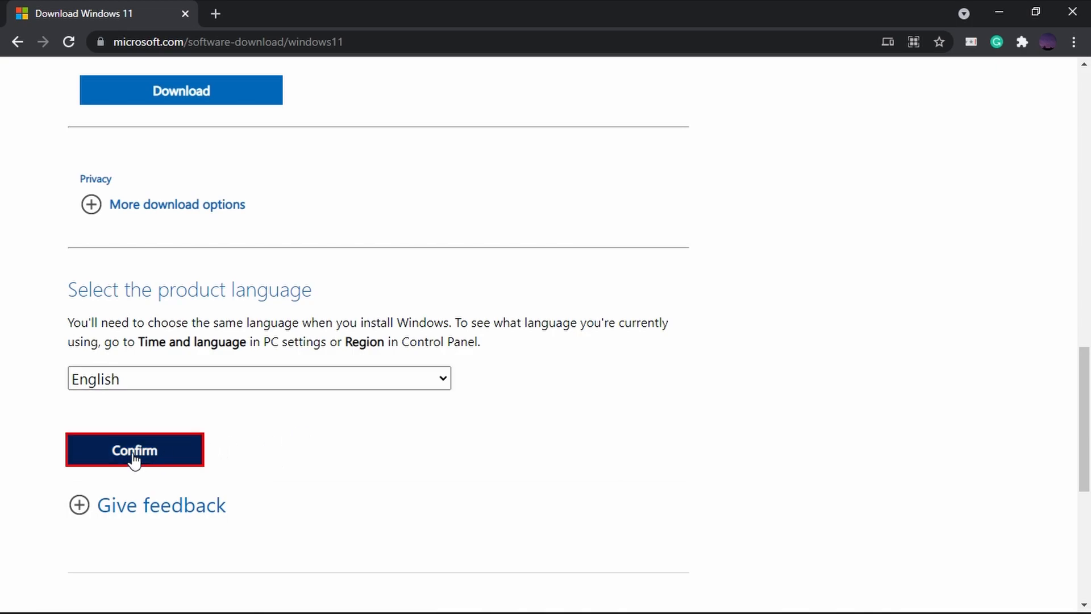
click(134, 449)
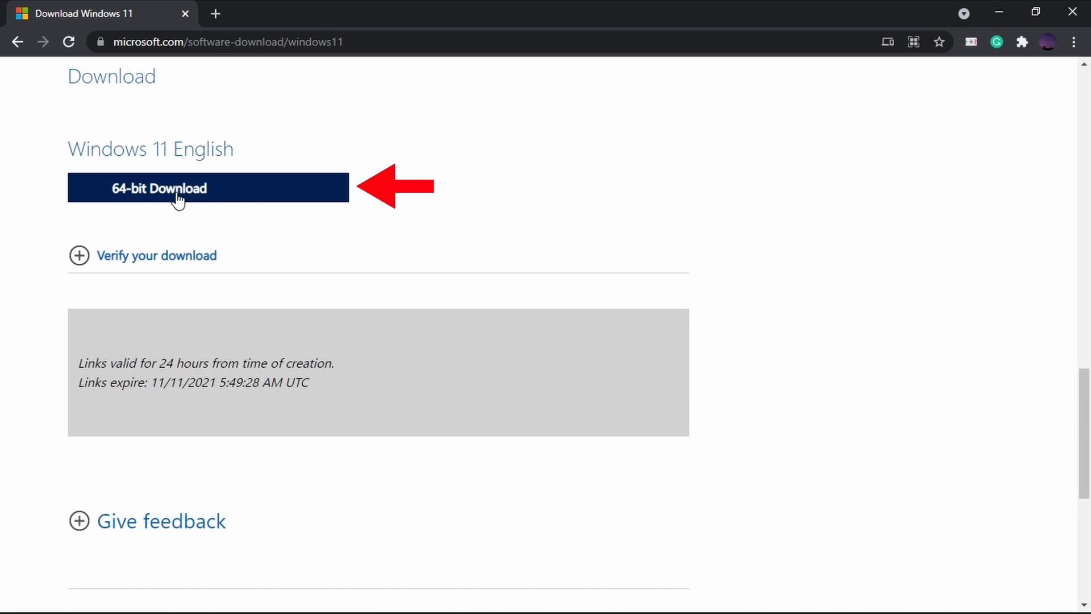
- Start the 64-bit Windows 11 ISO download
click(208, 188)
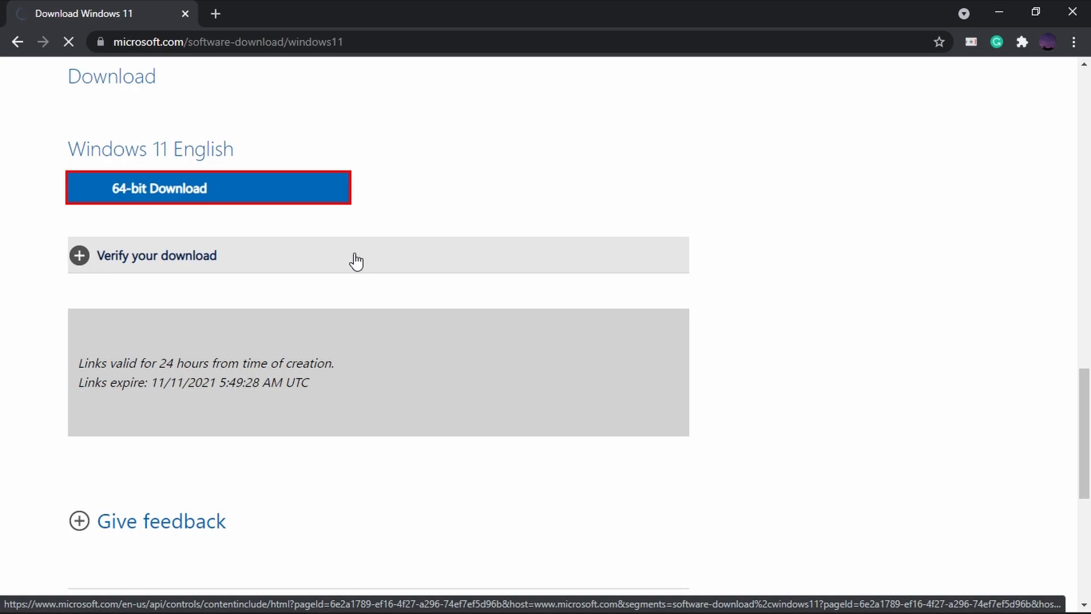
click(207, 187)
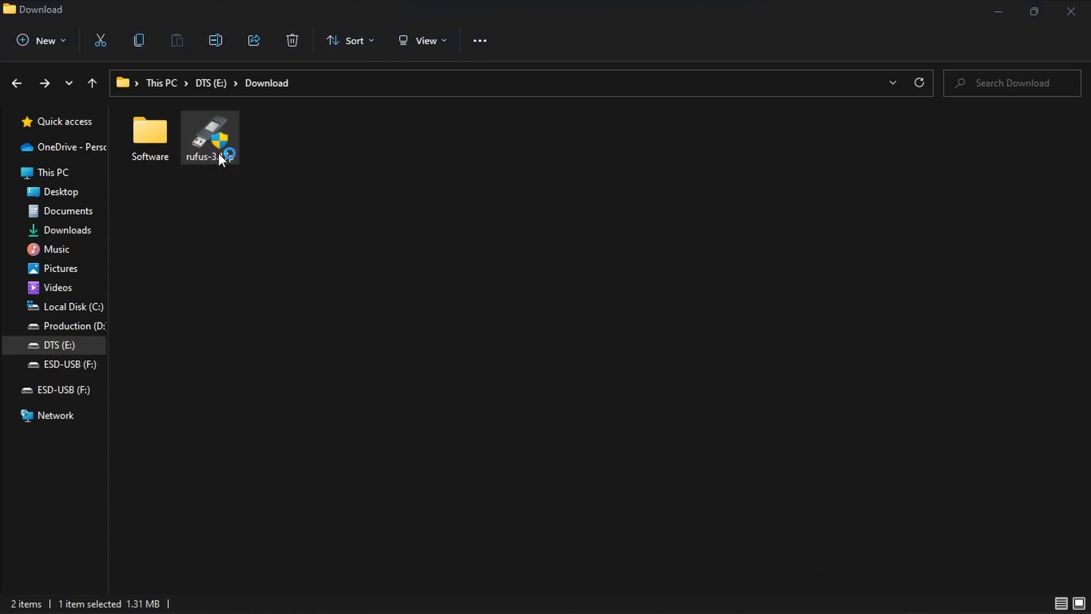
- Launch rufus-3.17p.exe, allow it through User Account Control and answer the update-check prompt
double_click(209, 137)
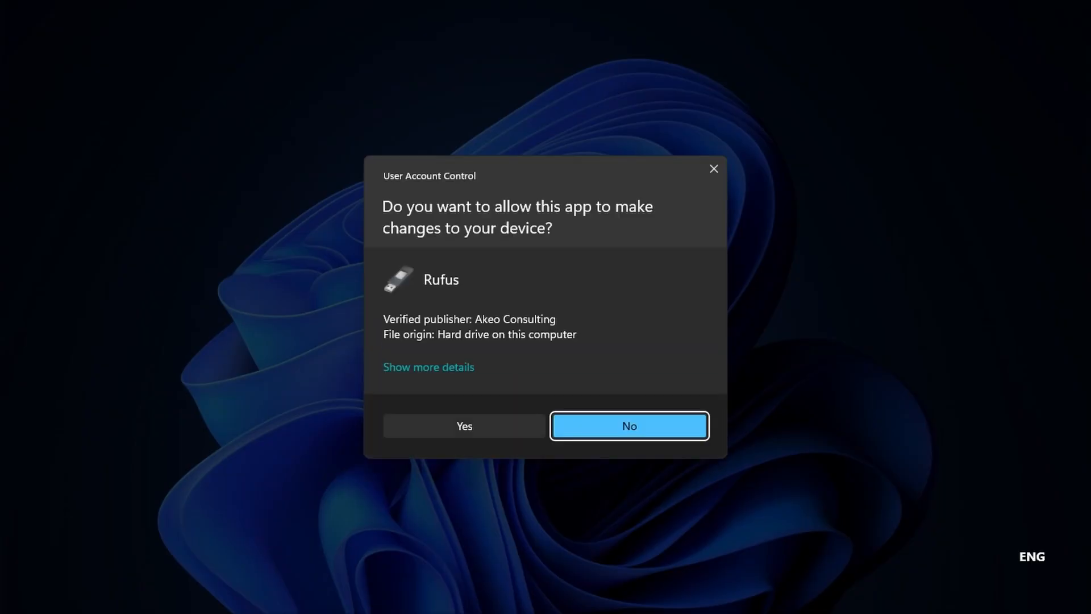
click(463, 425)
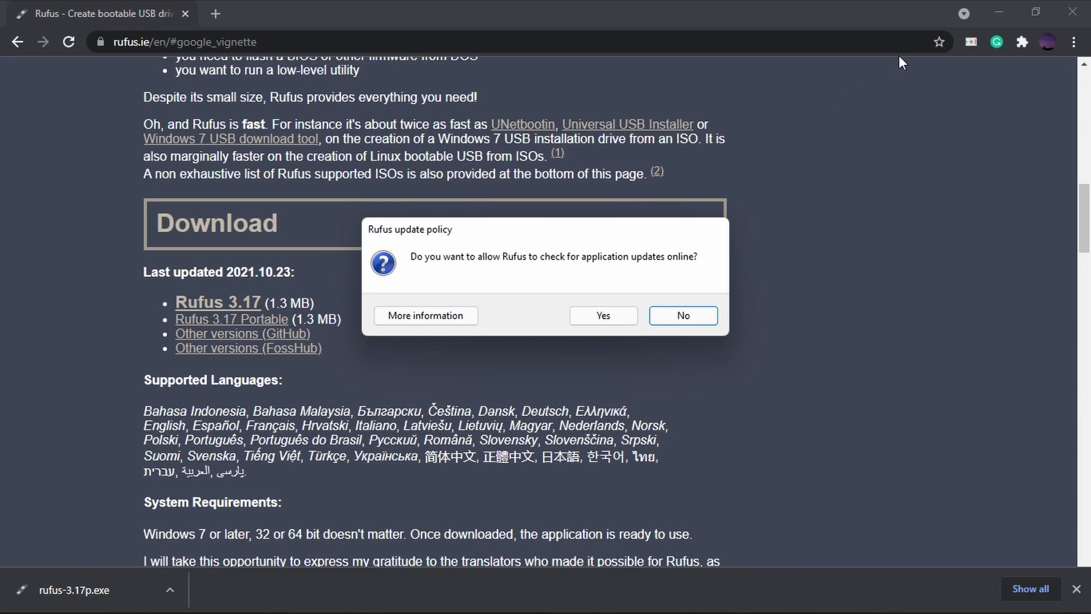
mouse_move(999, 12)
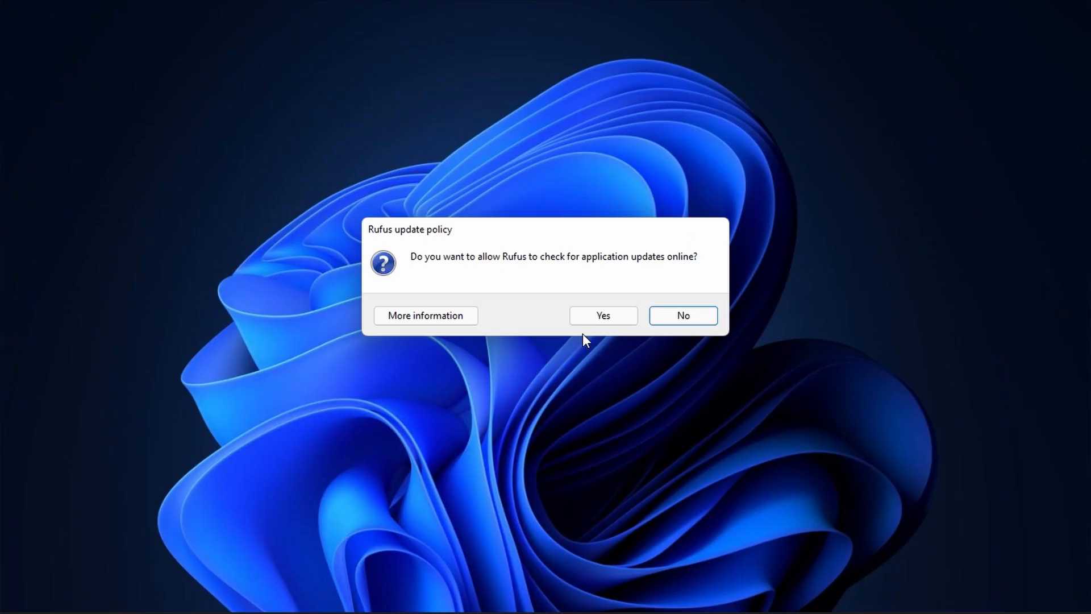
click(682, 315)
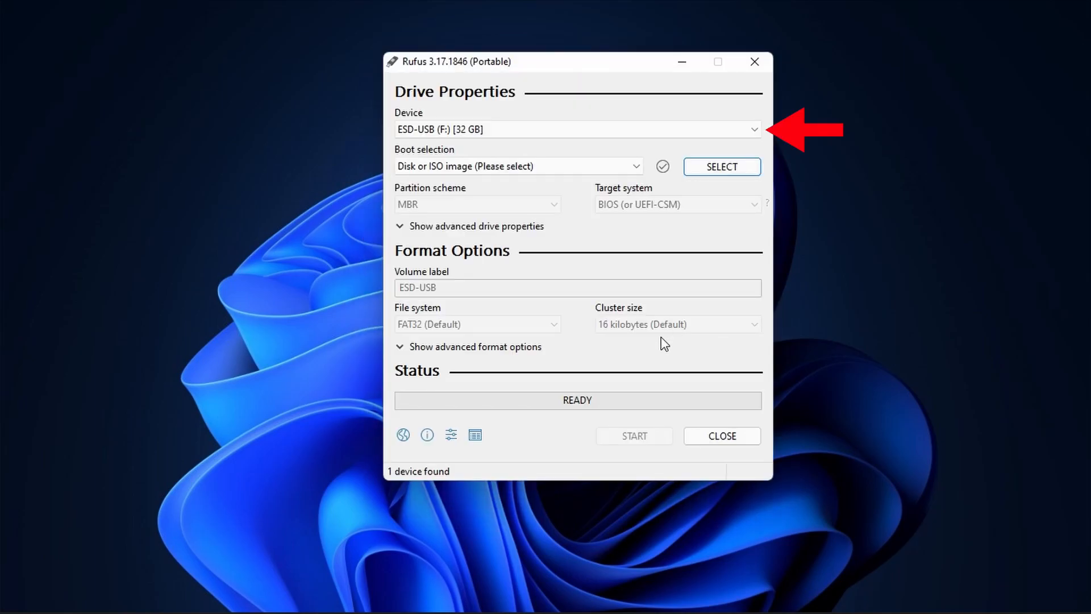
click(576, 130)
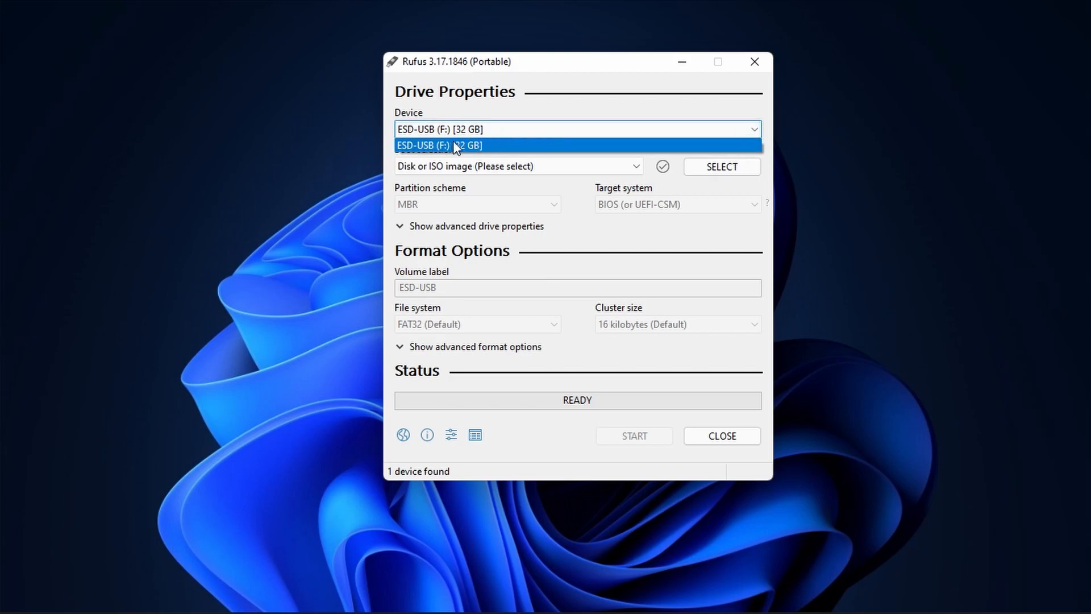
click(438, 145)
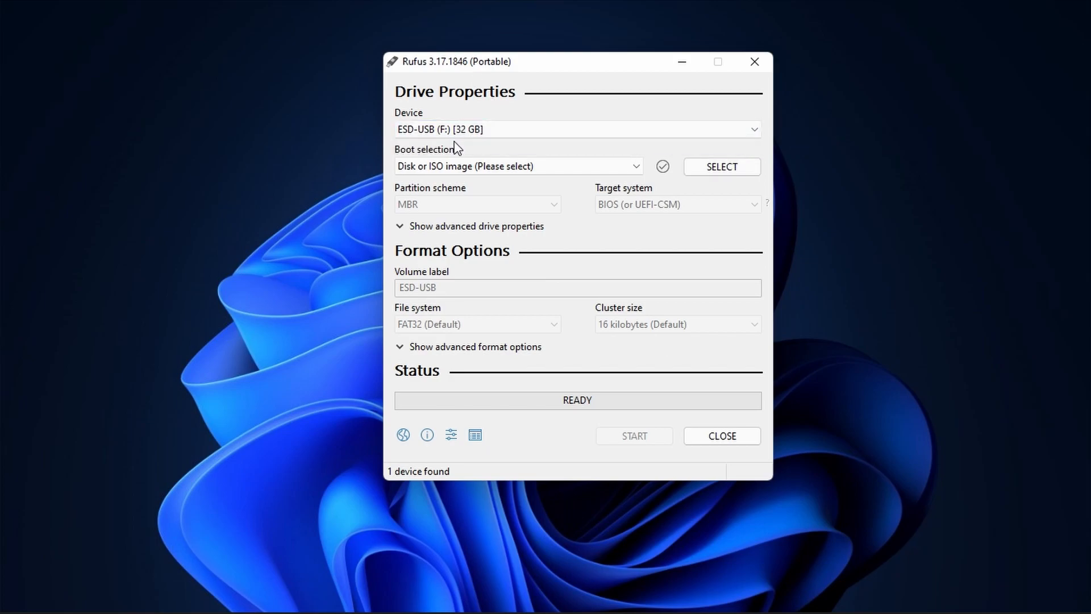
mouse_move(518, 166)
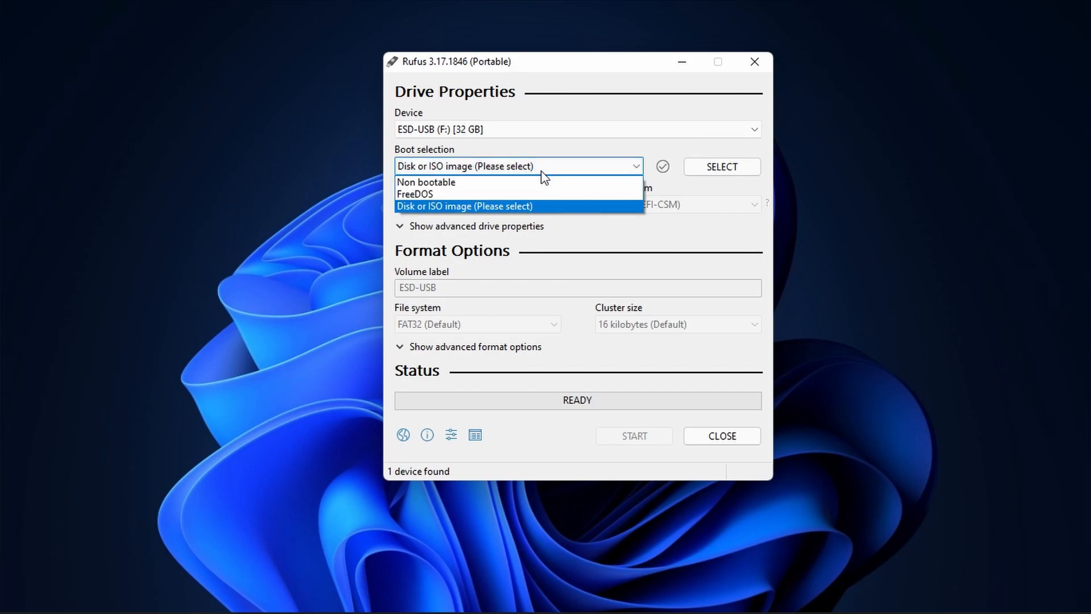
mouse_move(472, 212)
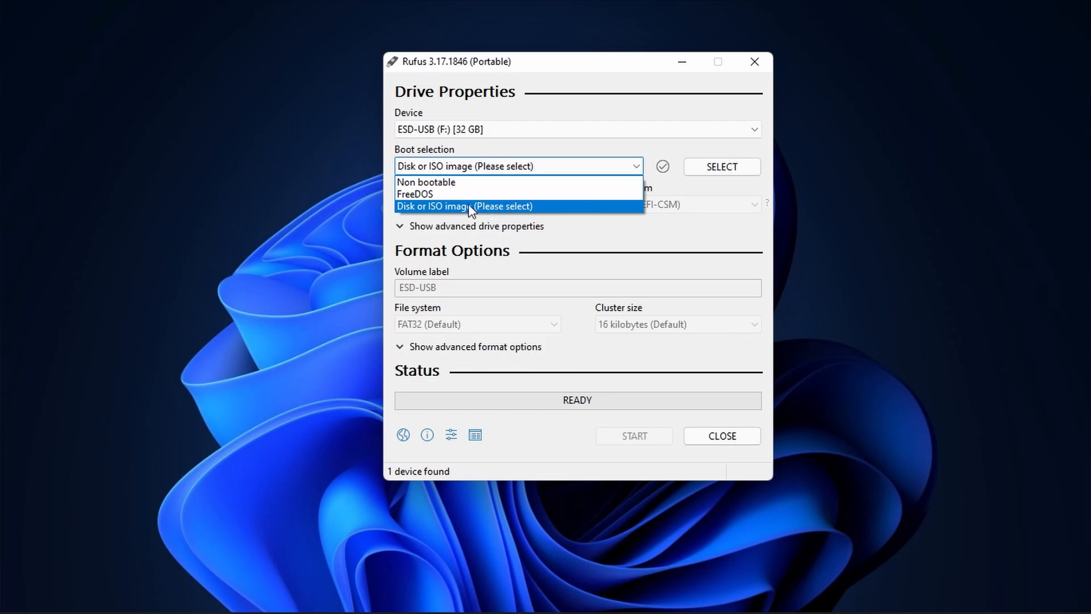
click(464, 205)
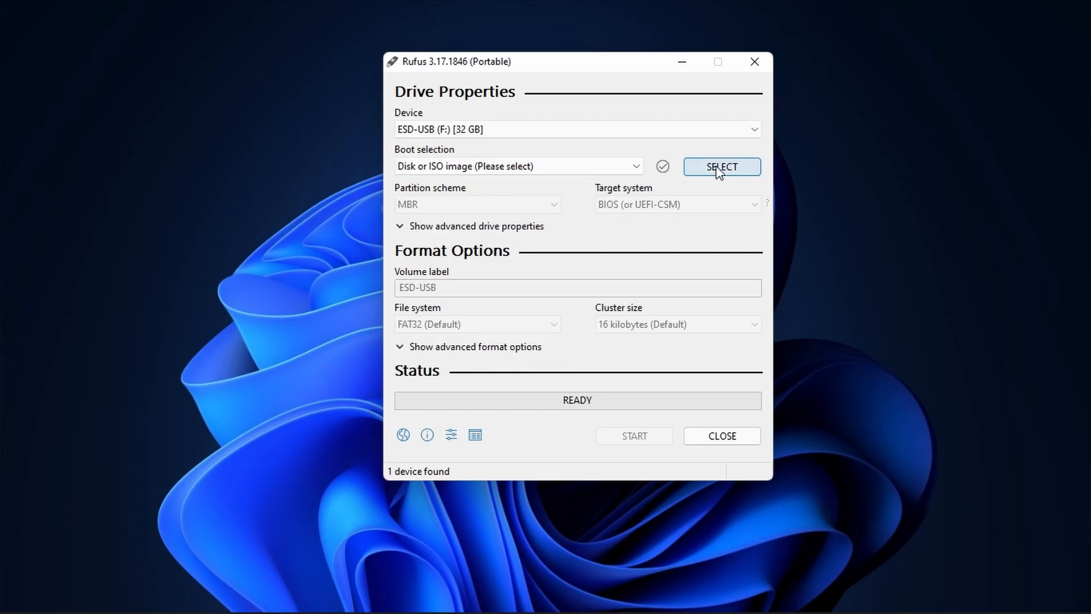
- Load Win11_English_x64.iso as the boot source, keeping Standard Windows 11 Installation
click(722, 167)
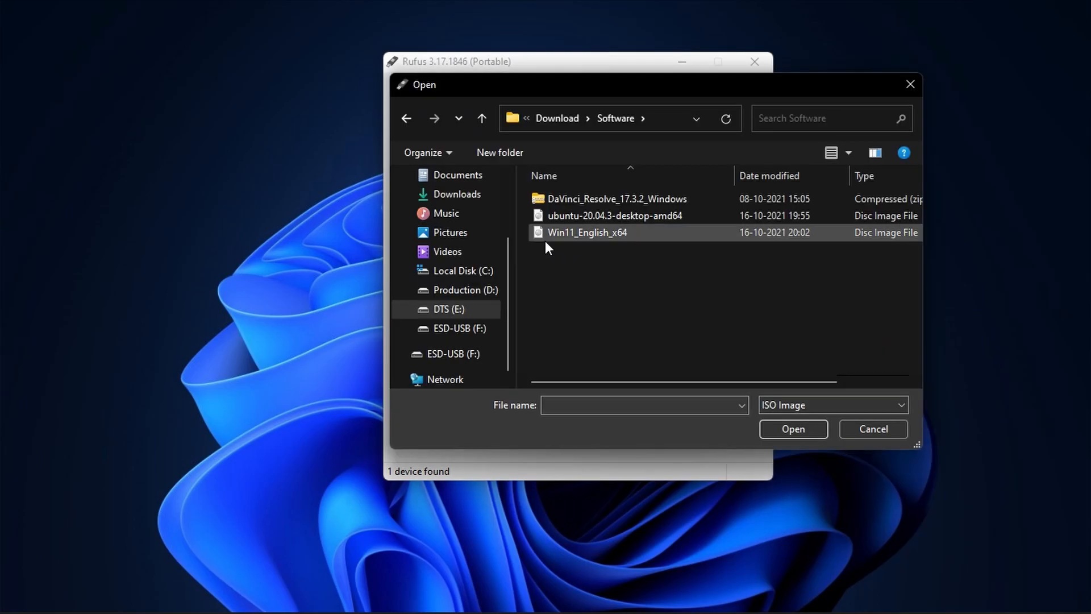
click(587, 232)
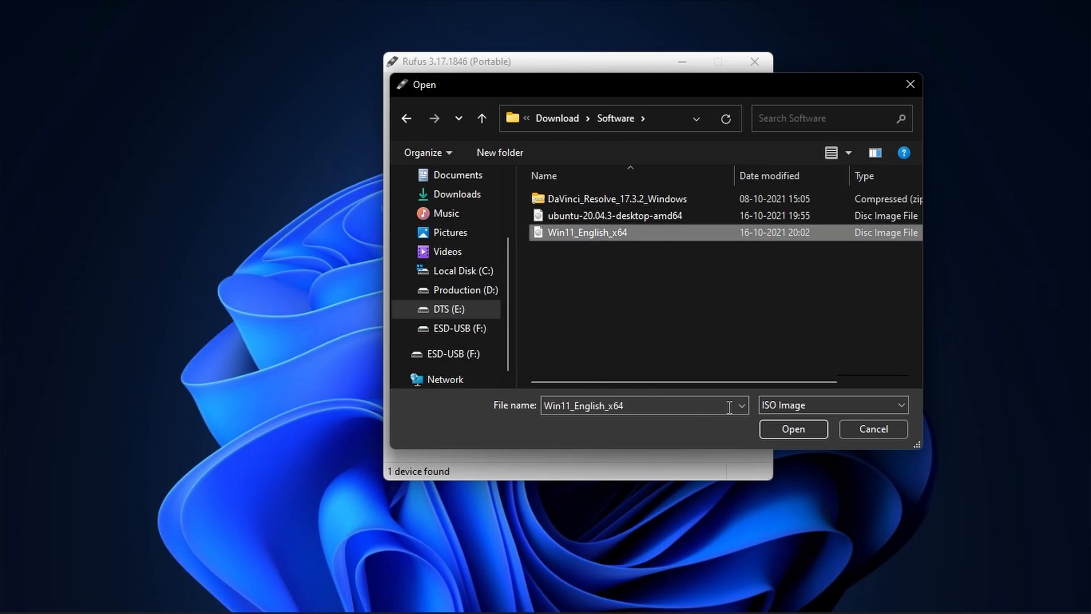
click(792, 428)
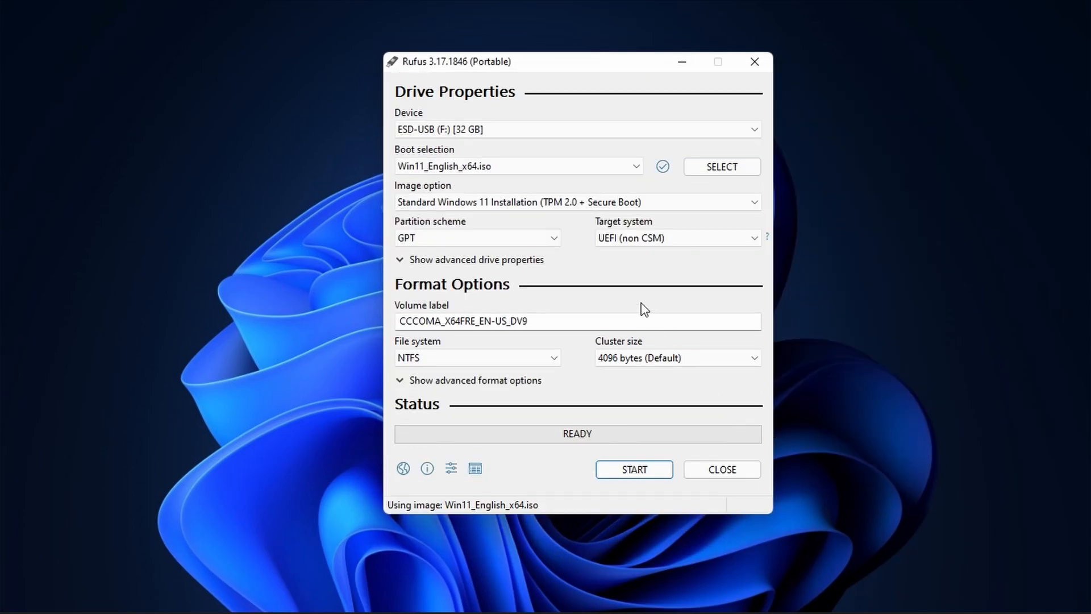
click(753, 203)
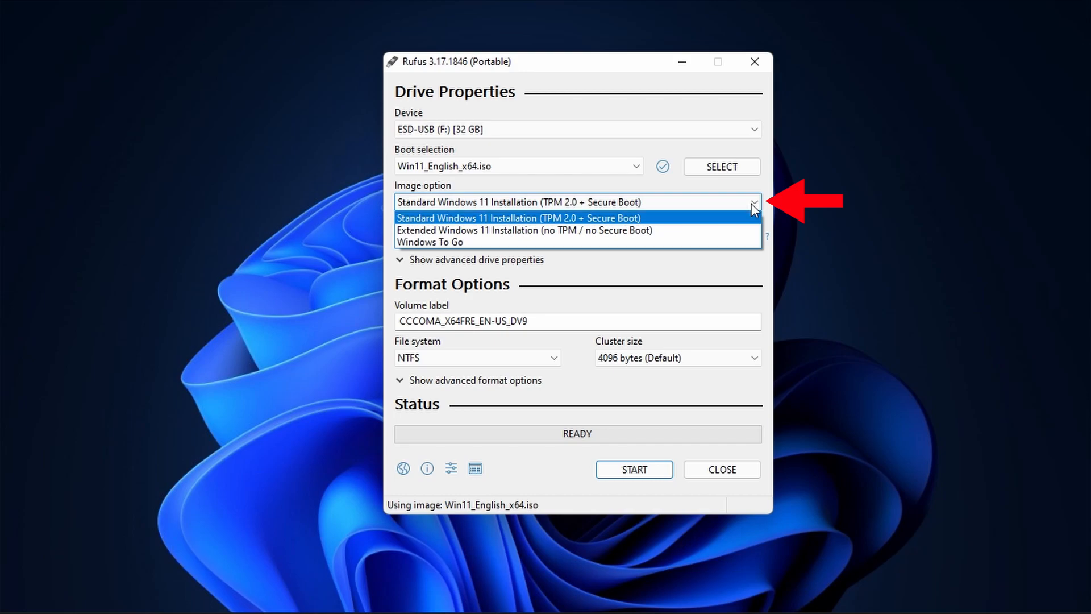
mouse_move(667, 228)
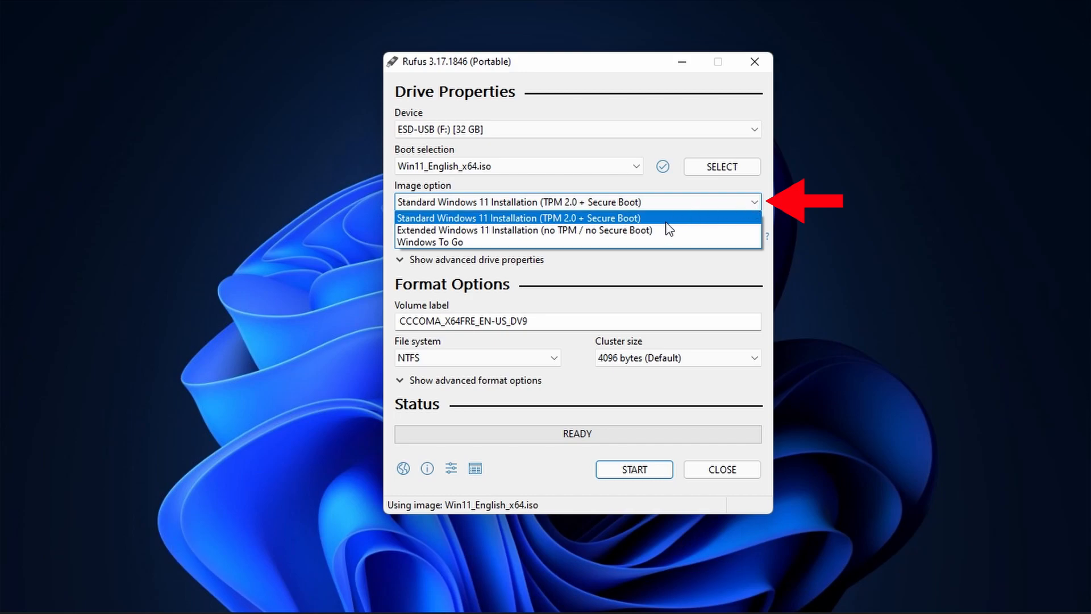
mouse_move(584, 230)
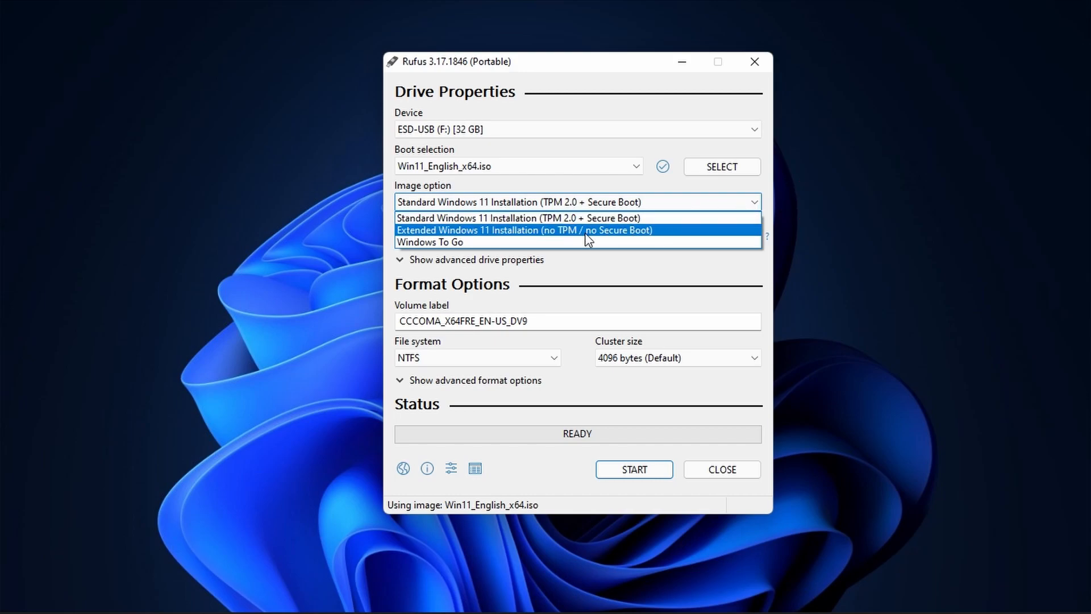
mouse_move(578, 223)
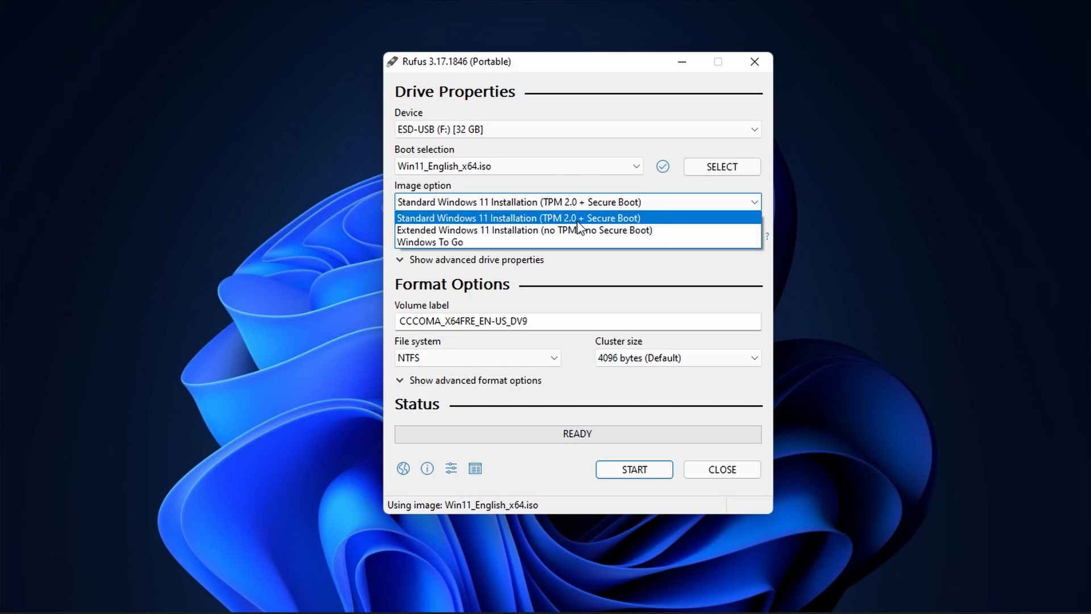
mouse_move(619, 219)
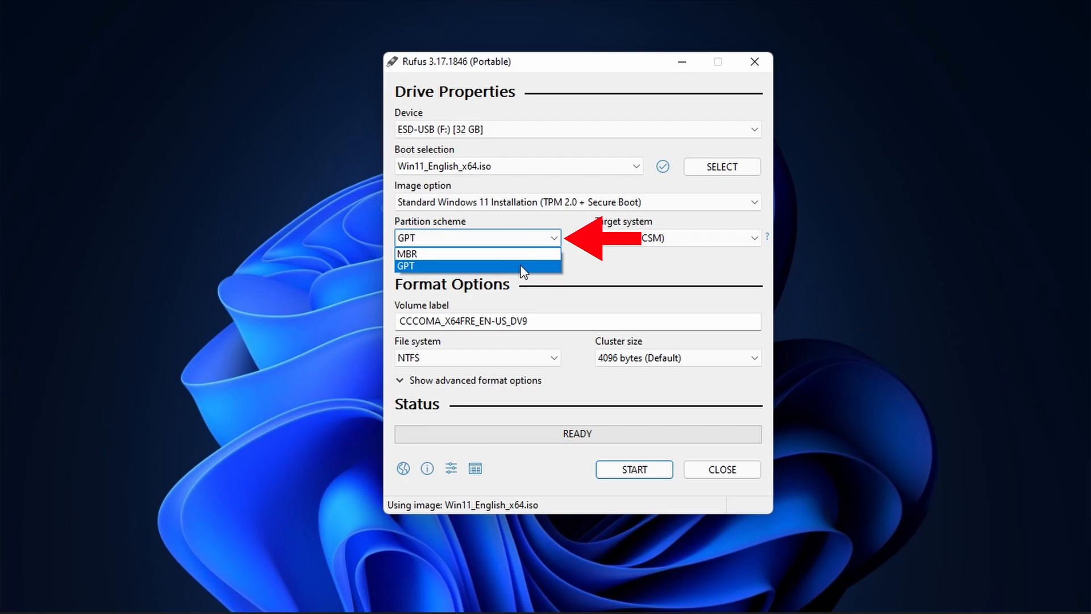
- Set the partition scheme to GPT for UEFI (non CSM) target systems
click(407, 266)
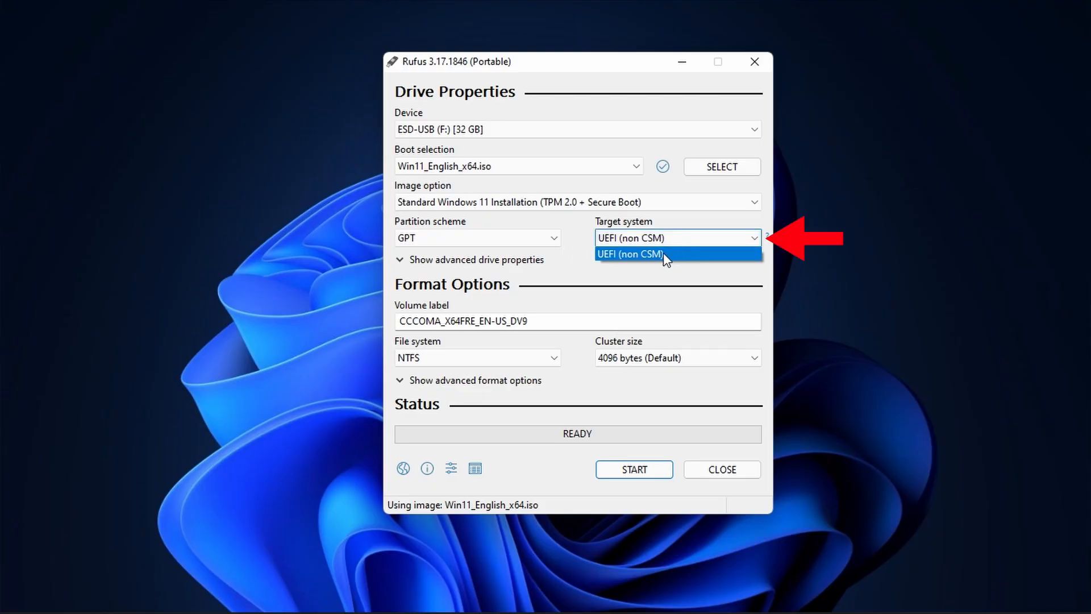
click(630, 254)
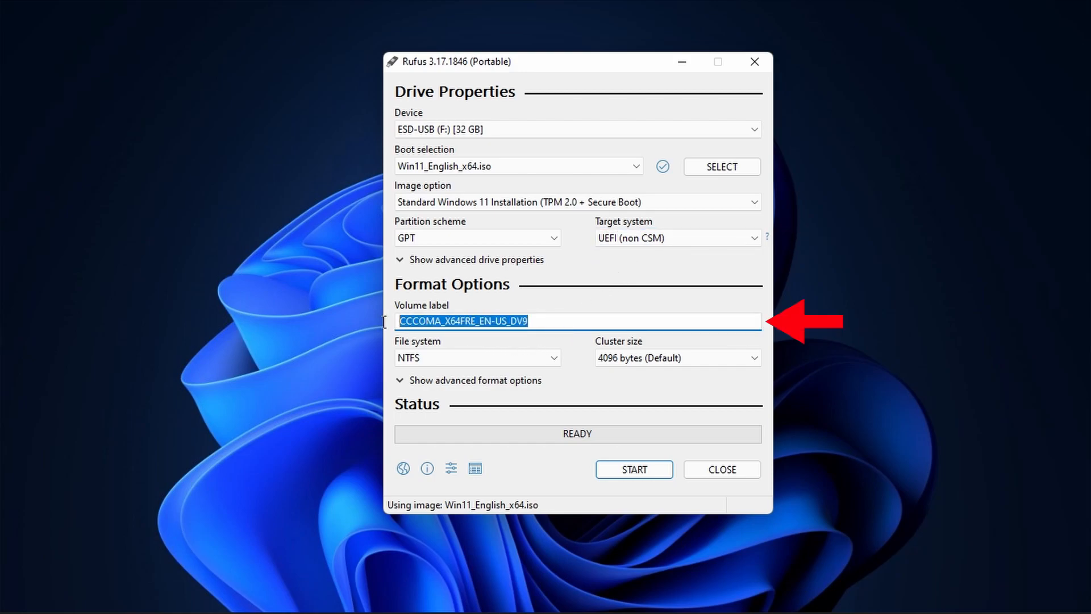
- Change the volume label to 'Windows 11'
text(W)
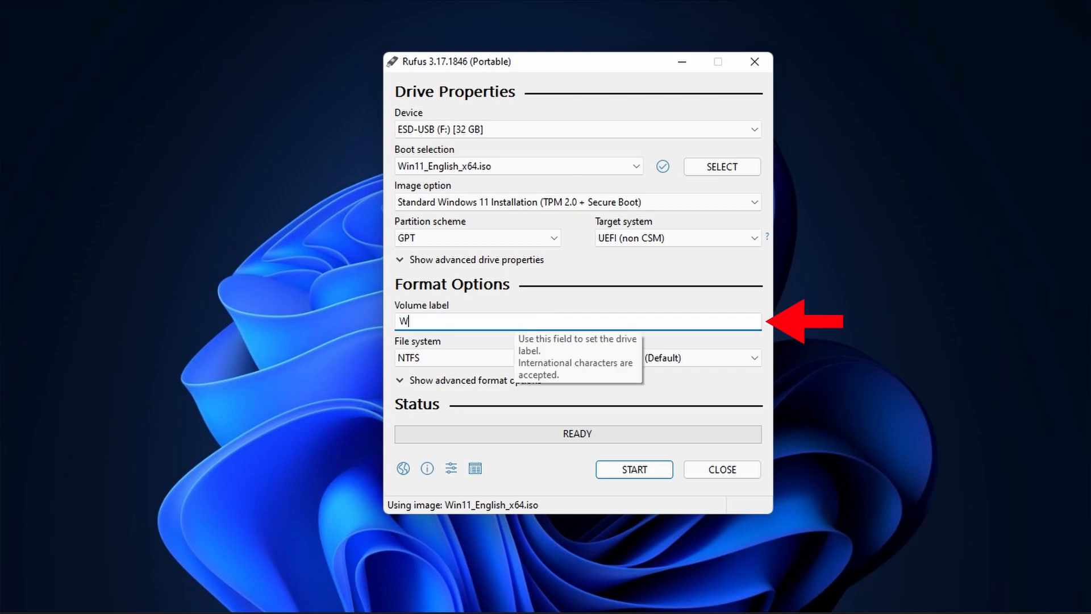
text(indows)
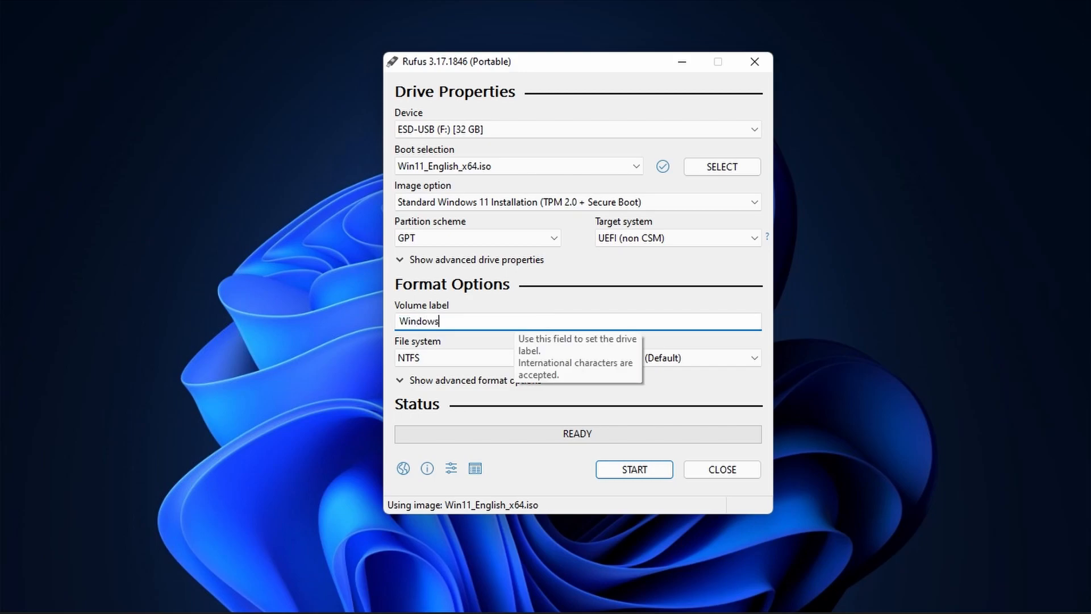
text(11)
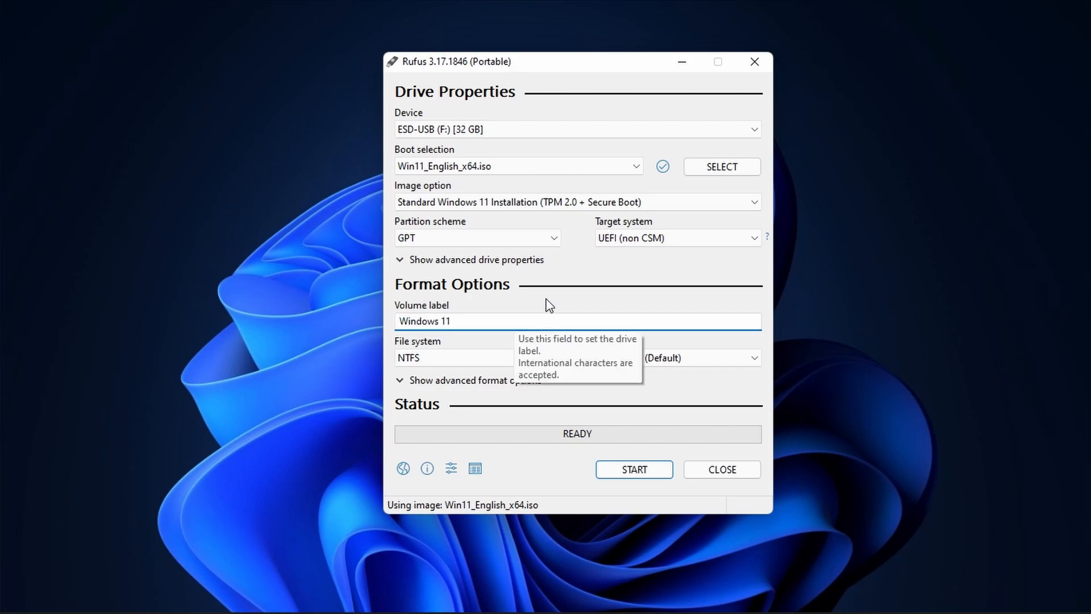
click(478, 357)
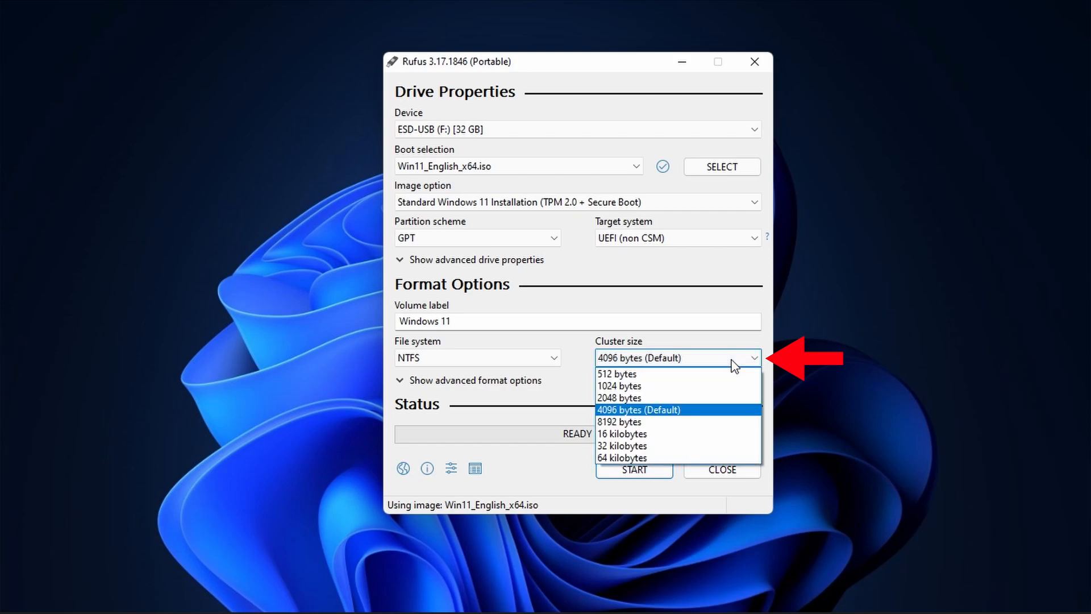
- Keep the 4096 bytes (Default) cluster size and start writing the bootable USB
click(637, 409)
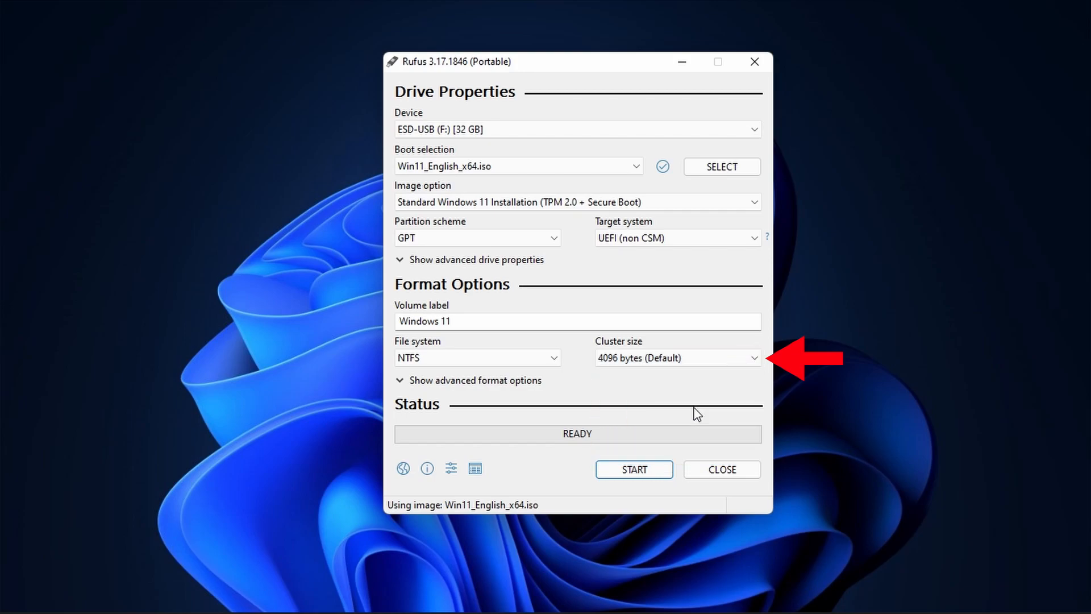
mouse_move(640, 395)
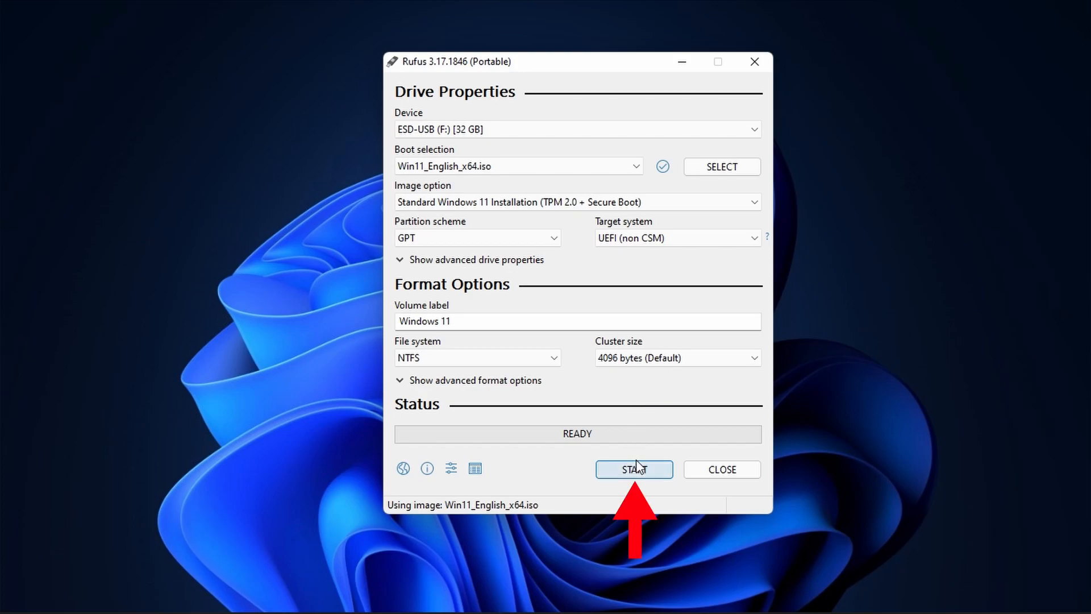
click(633, 470)
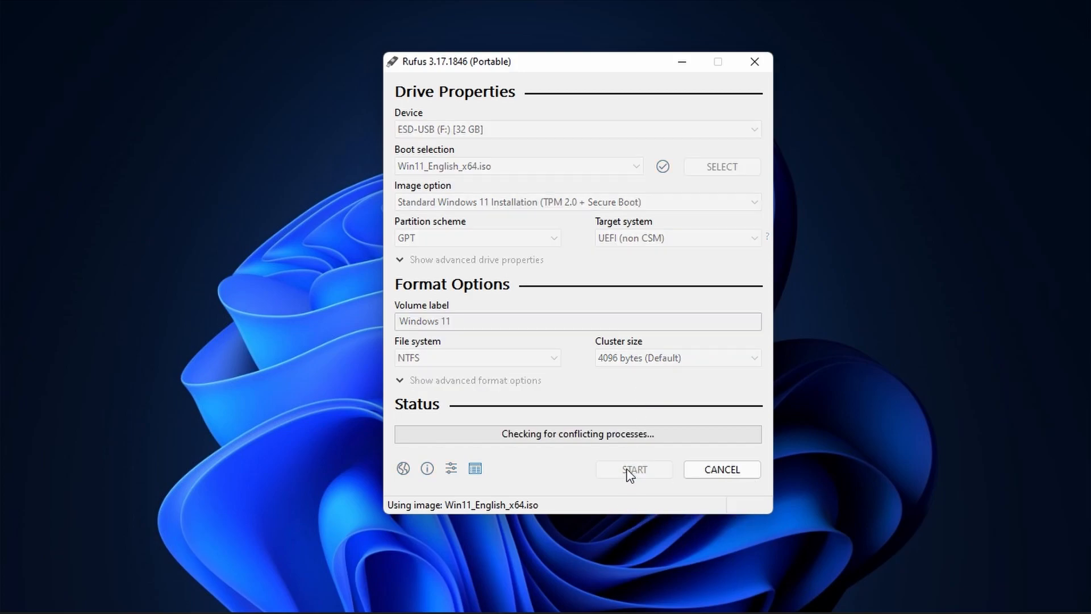